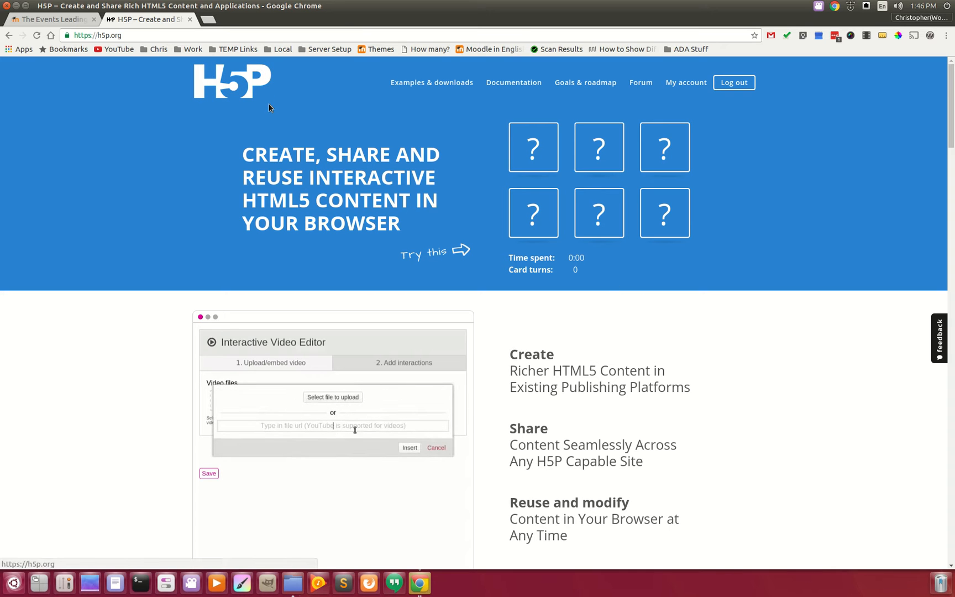
Embed the YouTube video in the h5p.org demo editor, then return to the timeline tab
type("https://www.youtube.com/watch?v=j3brK0S1bzE")
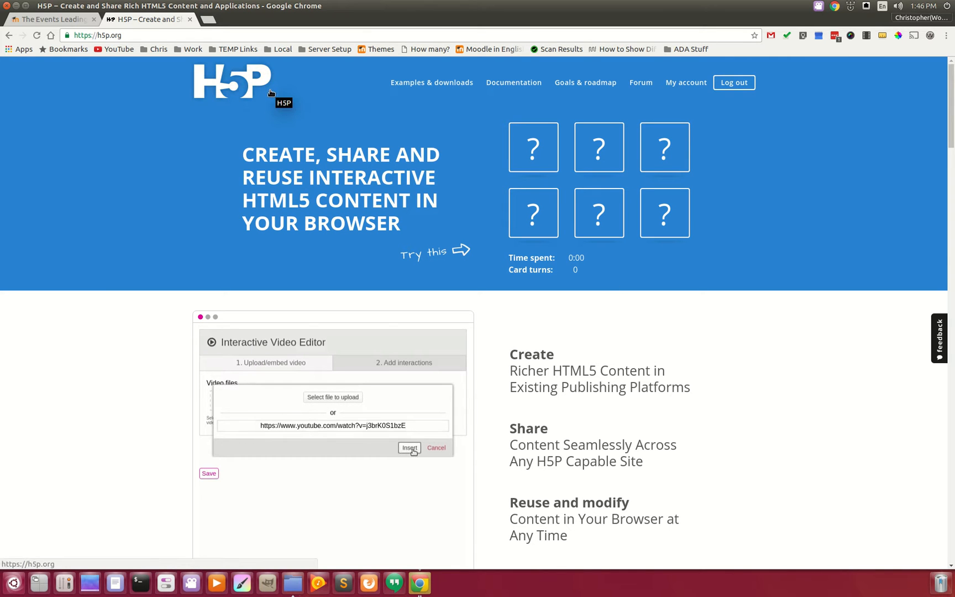
left_click(408, 448)
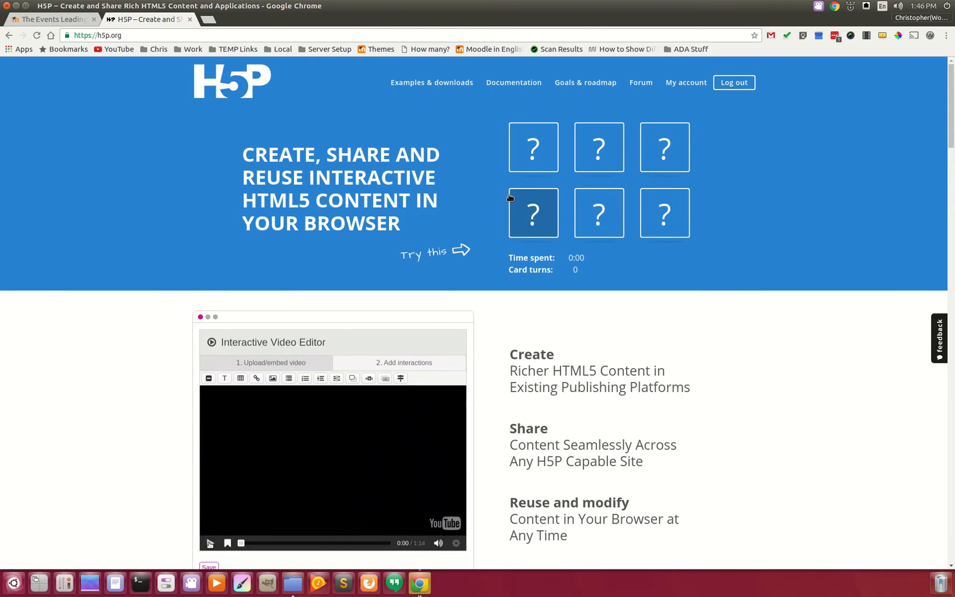
left_click(209, 543)
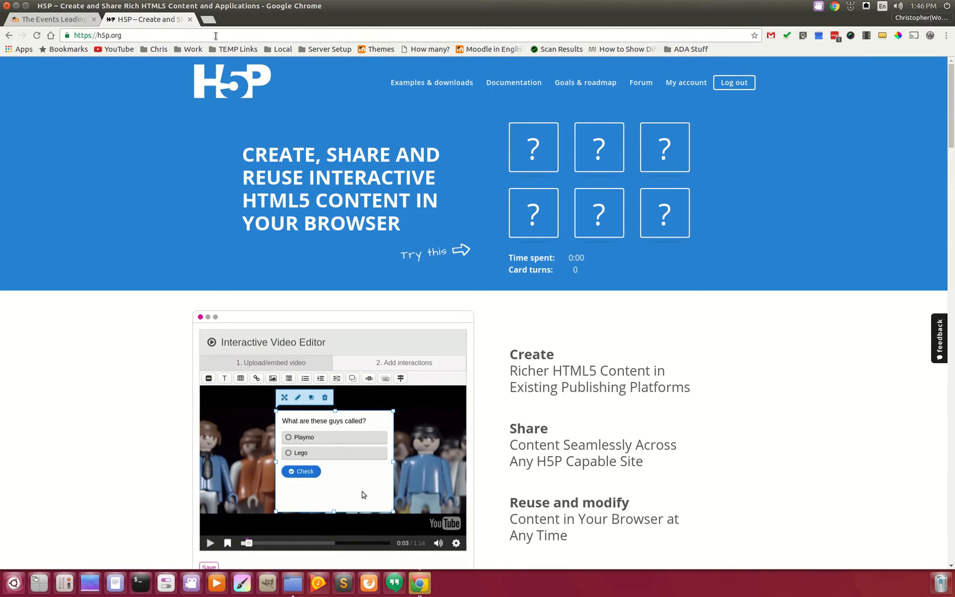
left_click(52, 19)
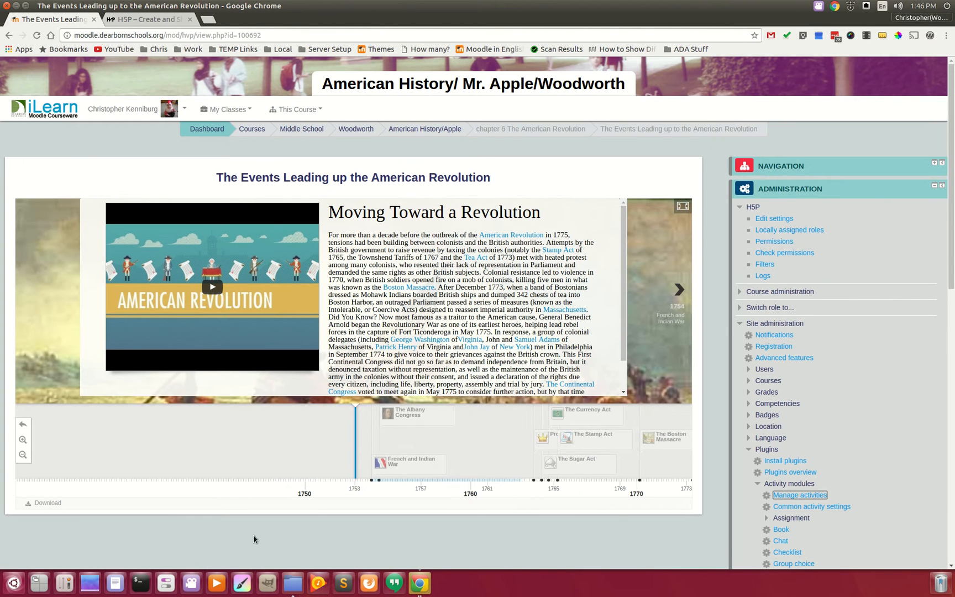
mouse_move(102, 160)
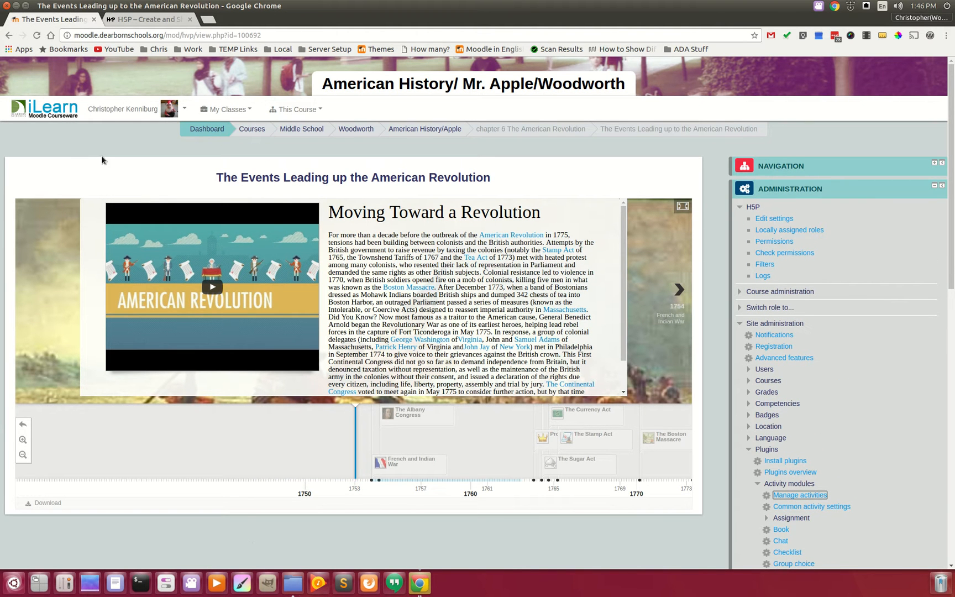
mouse_move(482, 172)
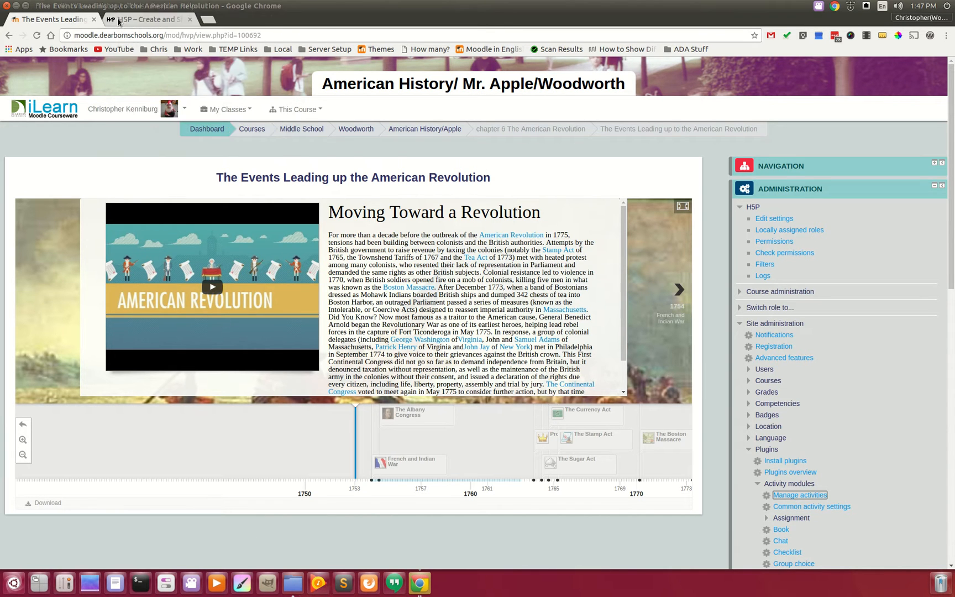
Play the h5p.org homepage demo video and answer its Playmo/Lego quiz correctly
left_click(146, 19)
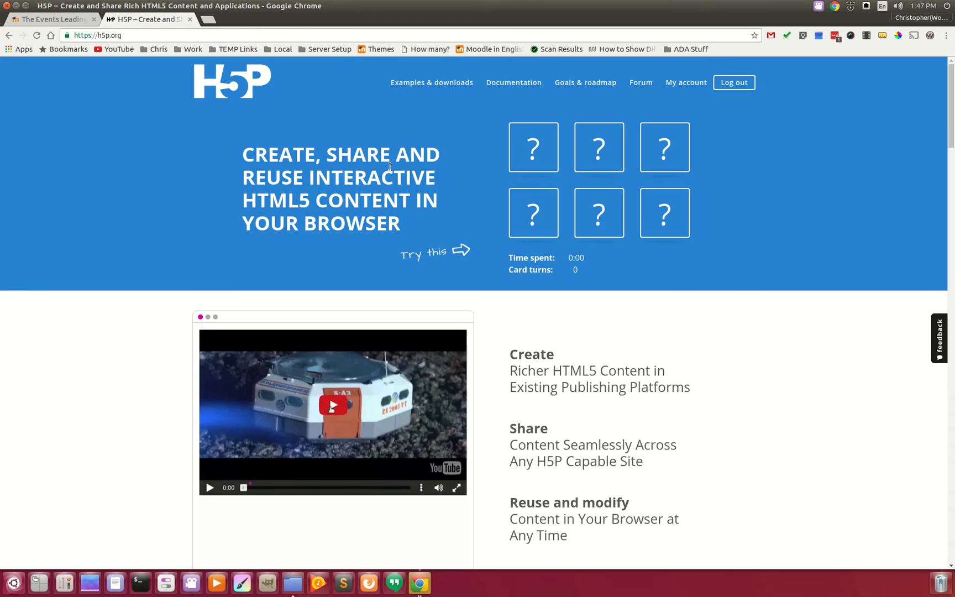
left_click(333, 405)
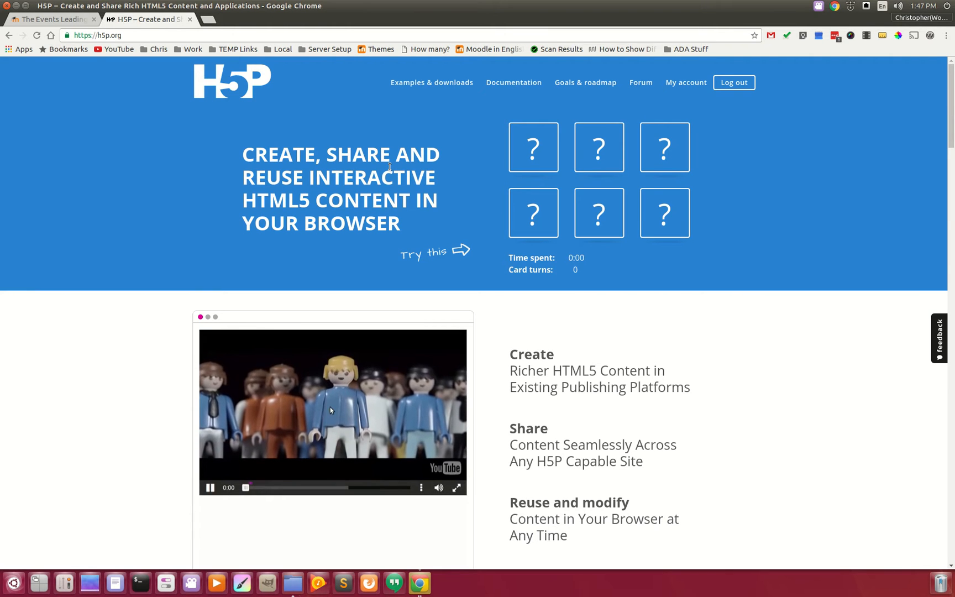
left_click(209, 486)
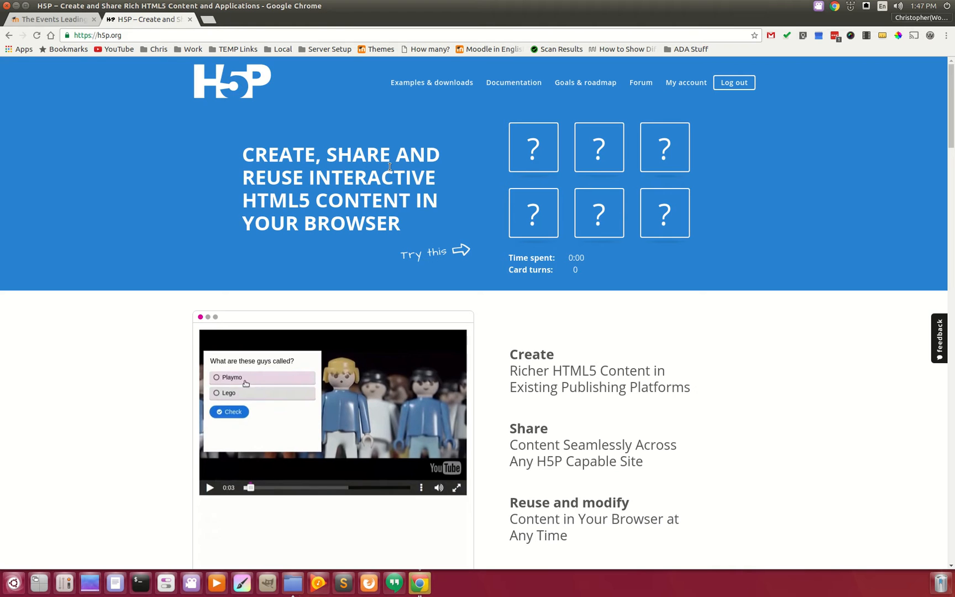
left_click(229, 411)
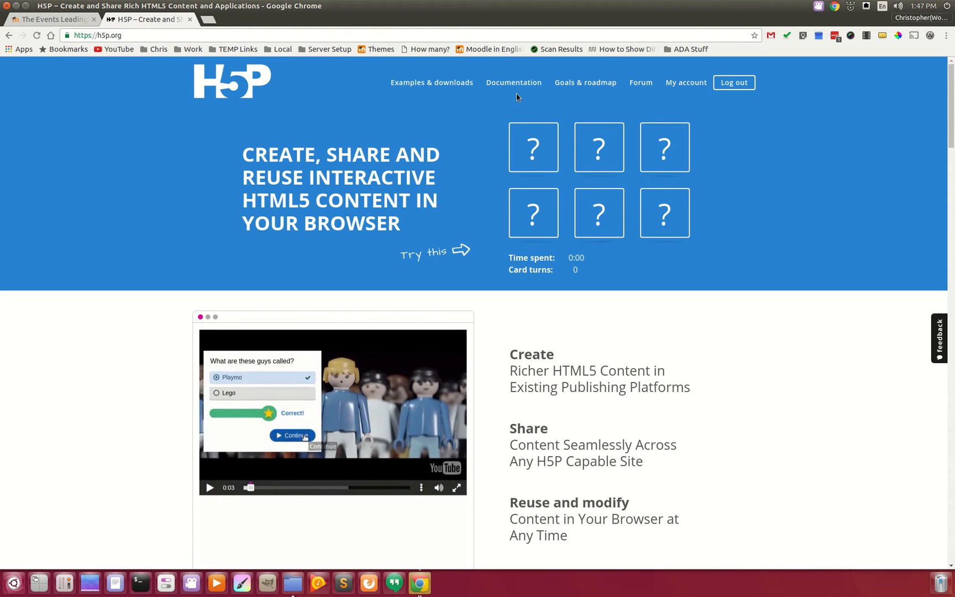
Browse the content types grid on the Examples and Downloads page
left_click(431, 83)
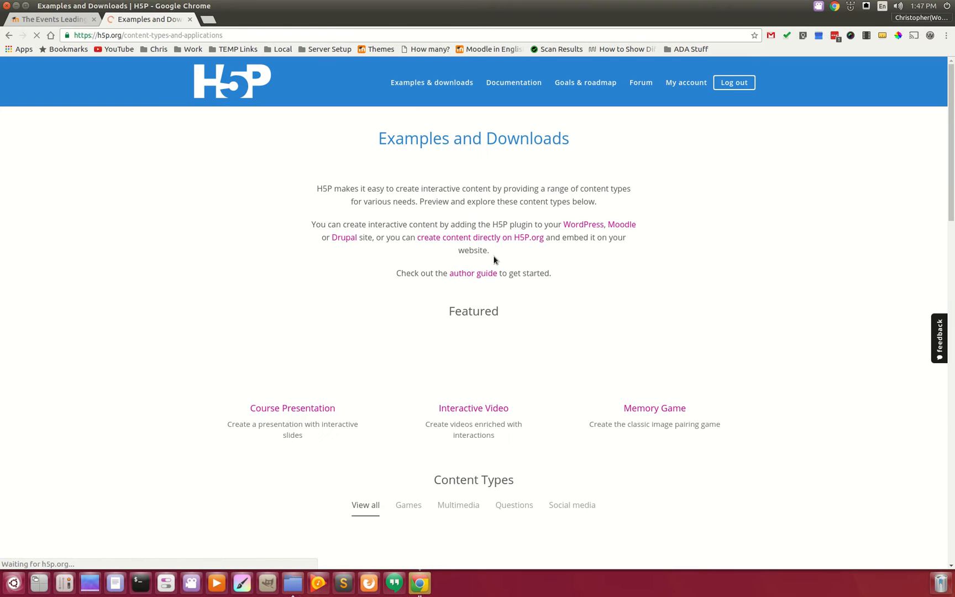
scroll("down", 3)
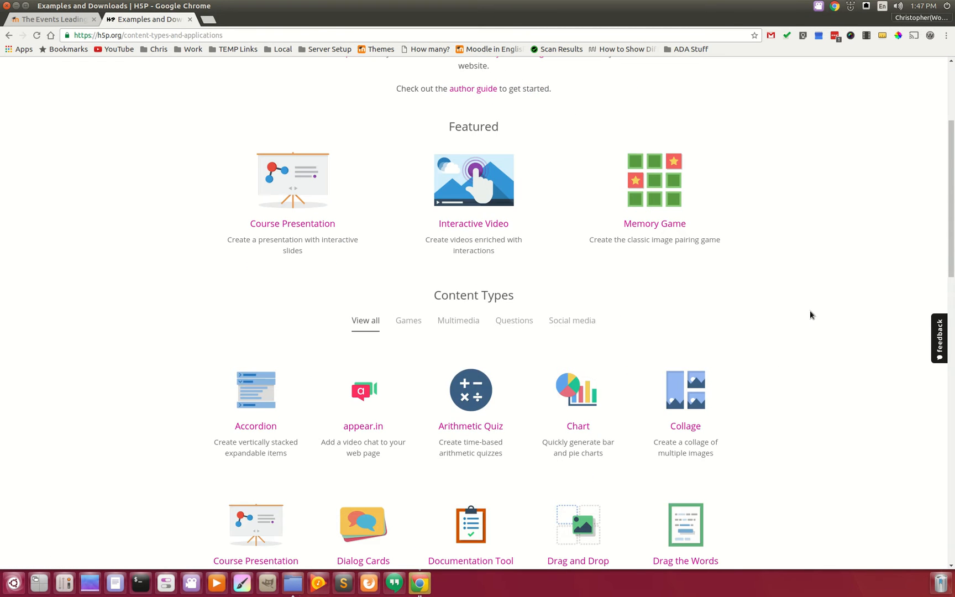
scroll("down", 3)
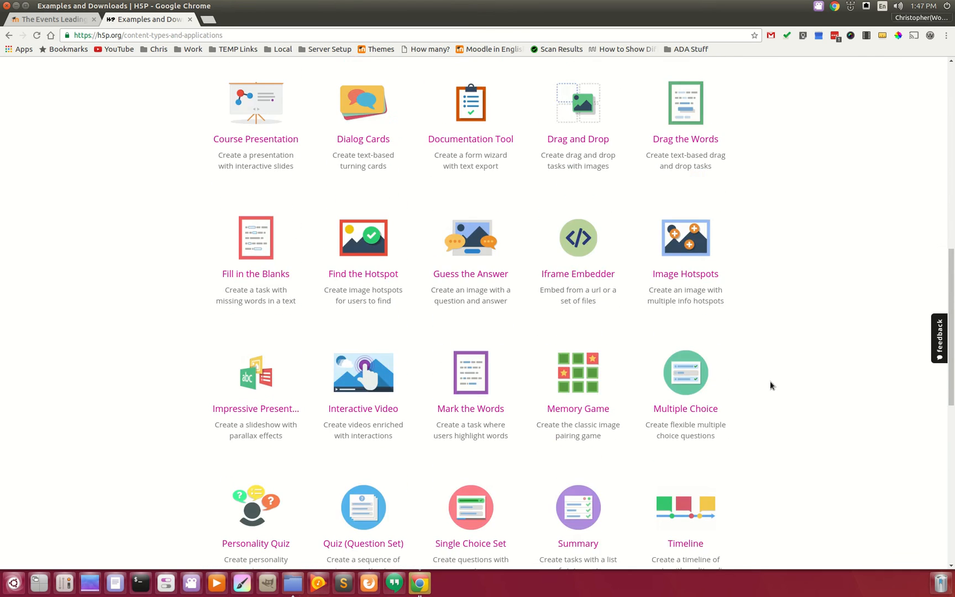
scroll("up", 3)
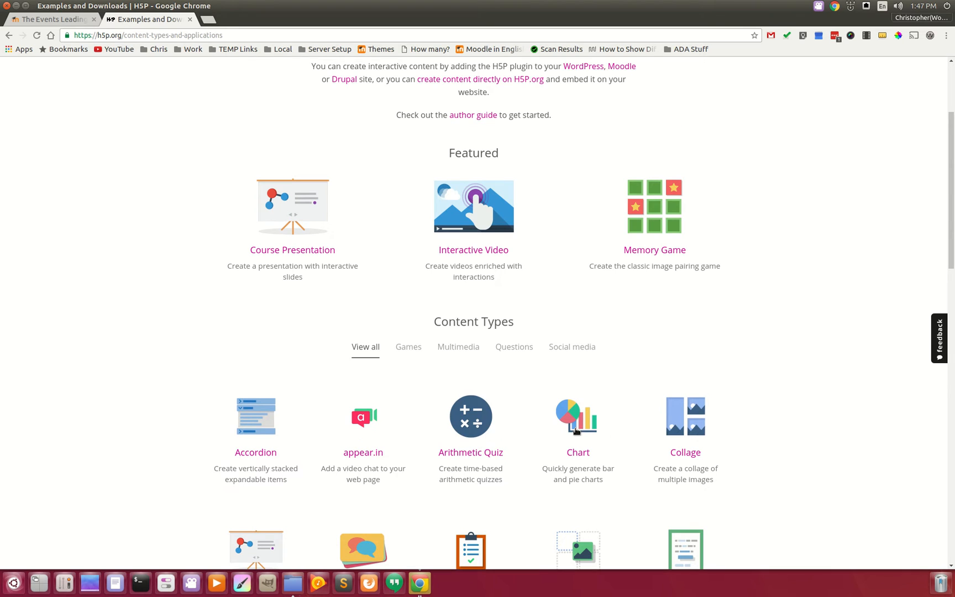
mouse_move(198, 357)
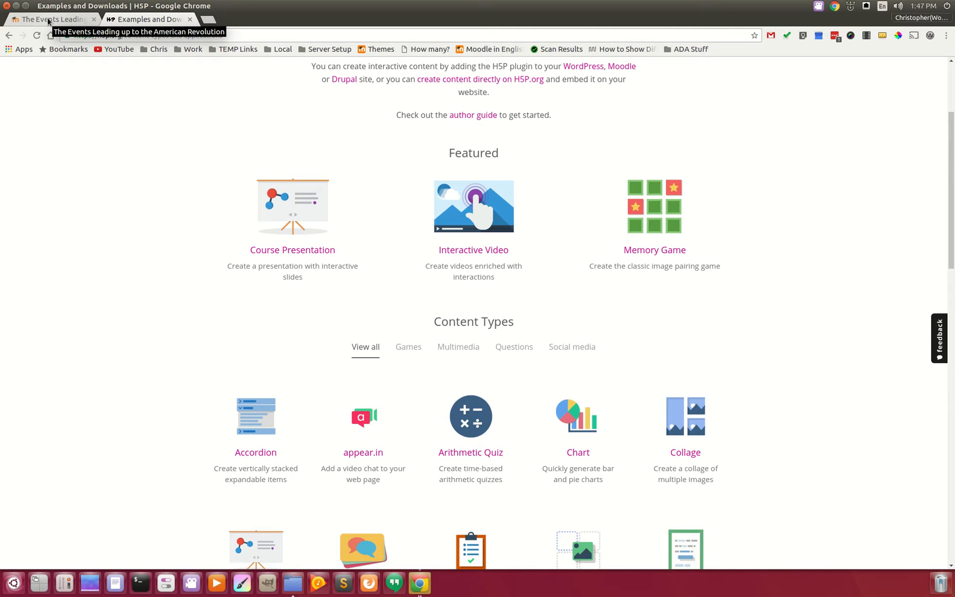
Back on the iLearn timeline tab, start the embedded Crash Course American Revolution video
left_click(52, 19)
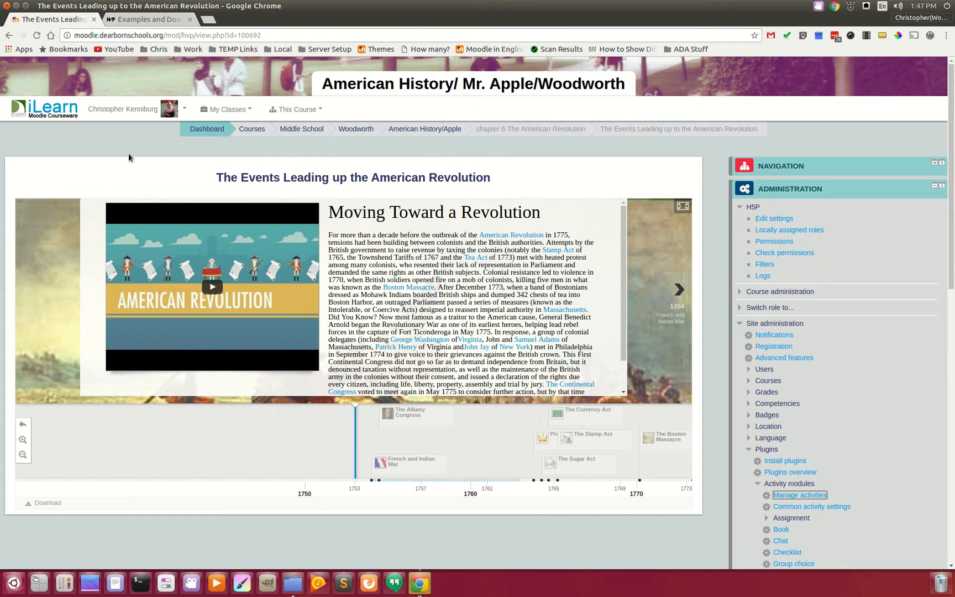
mouse_move(292, 521)
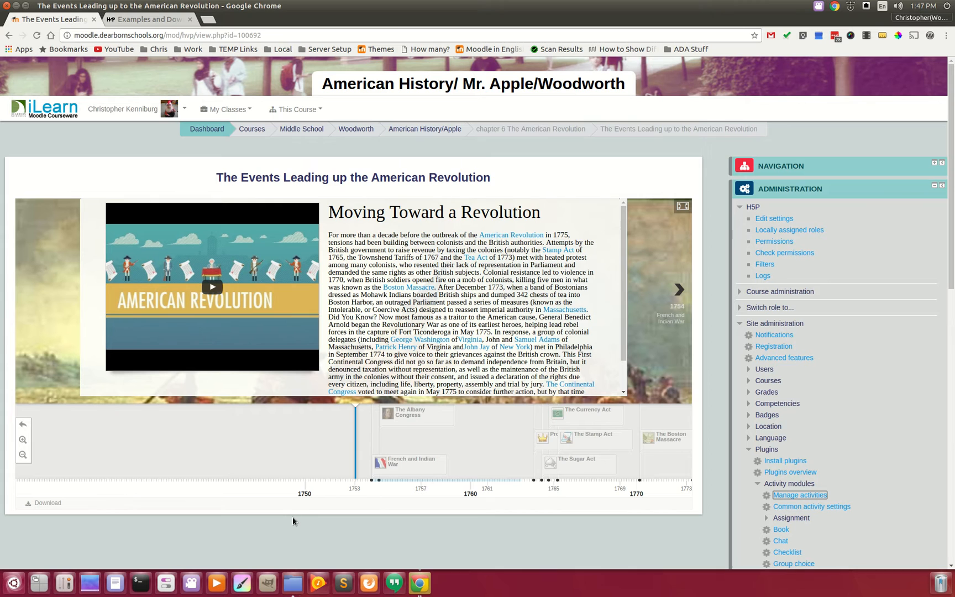
mouse_move(291, 498)
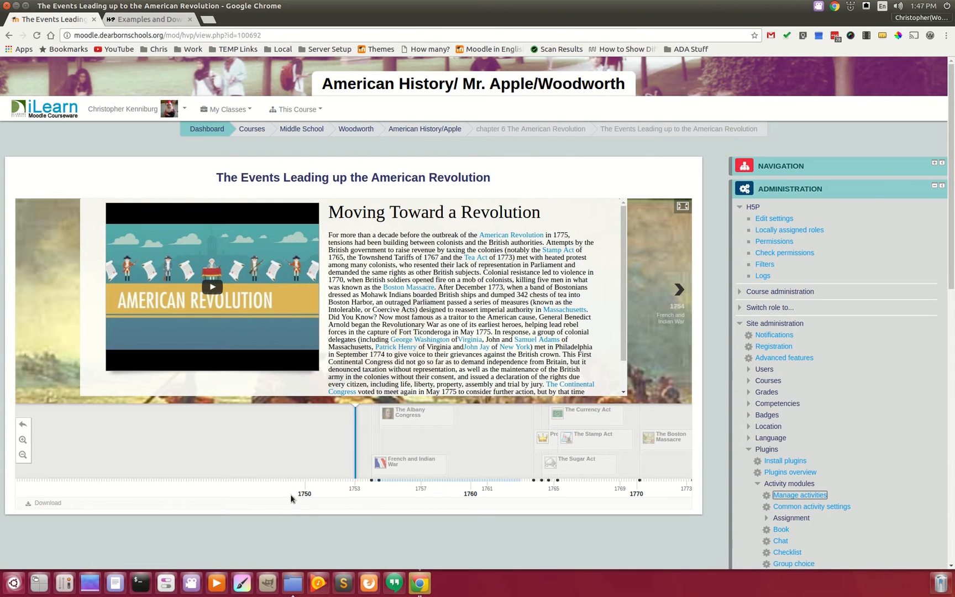
left_click(212, 287)
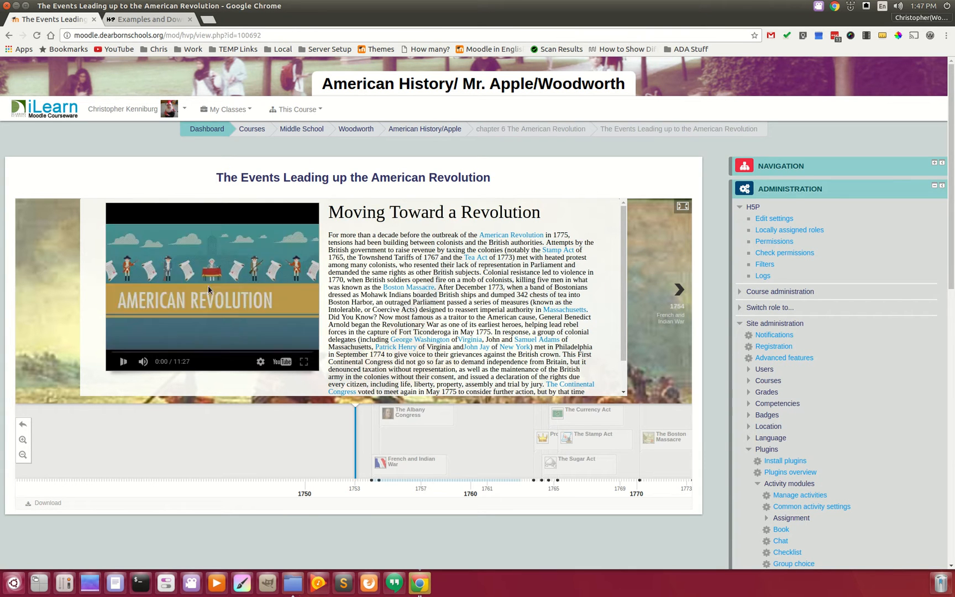
left_click(124, 361)
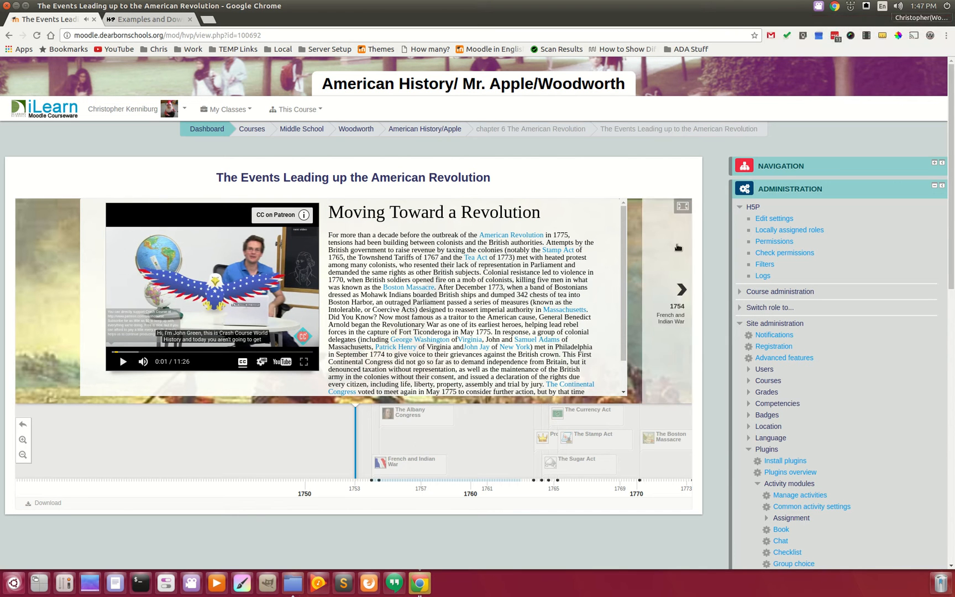
mouse_move(676, 271)
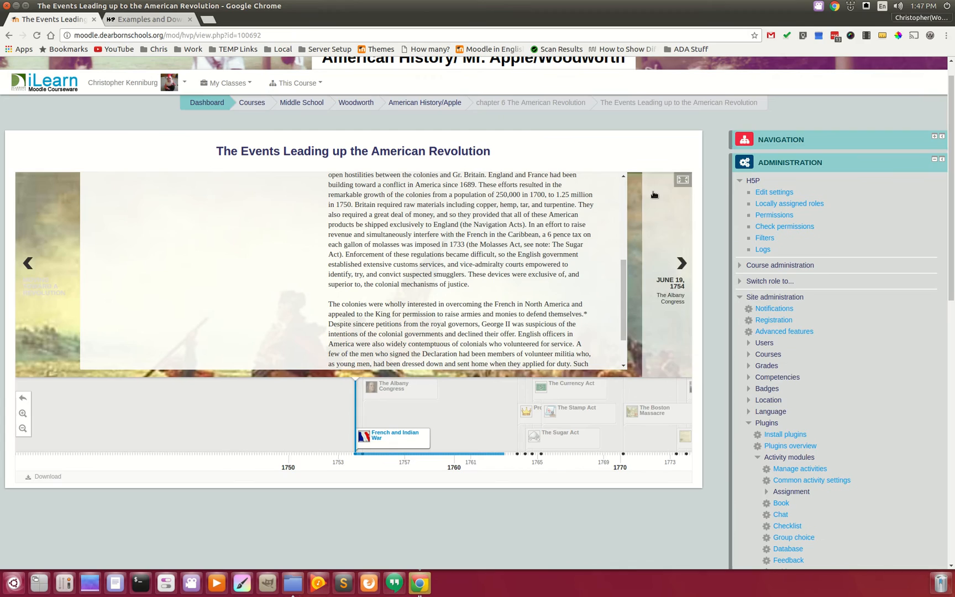
Show the timeline full screen and step past the Sugar and Stamp Acts to the Tea Act
left_click(681, 179)
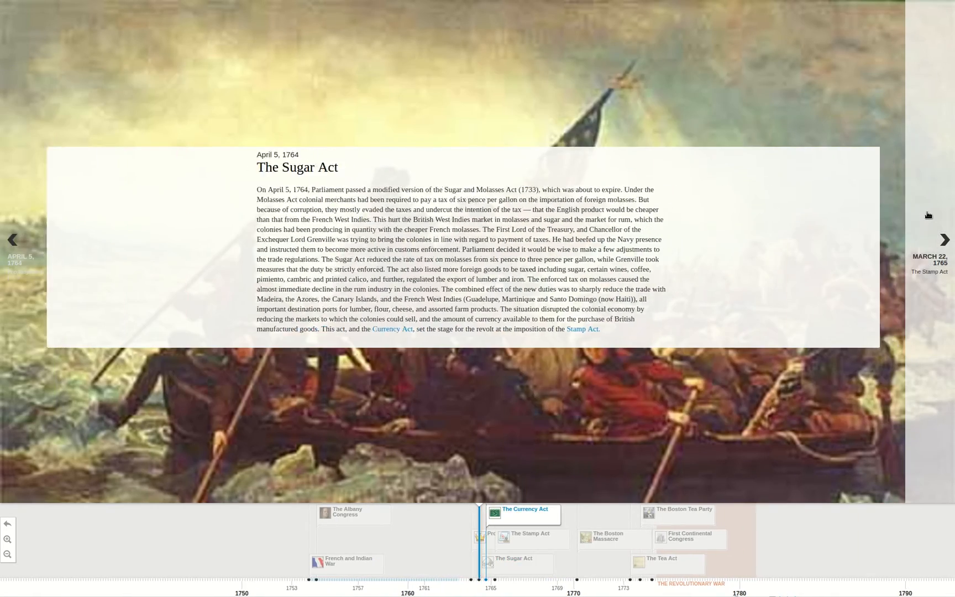
left_click(945, 239)
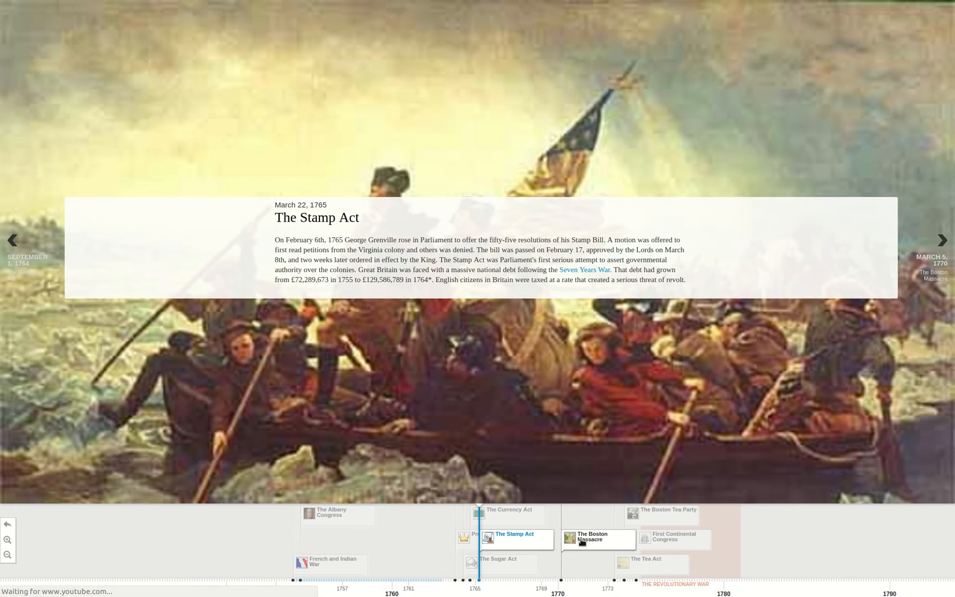
left_click(941, 239)
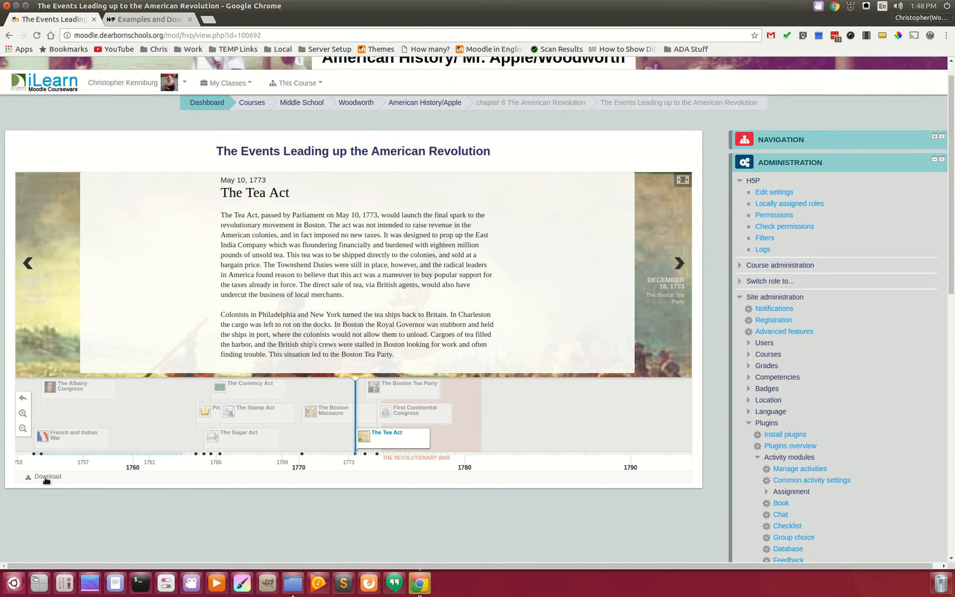
mouse_move(47, 476)
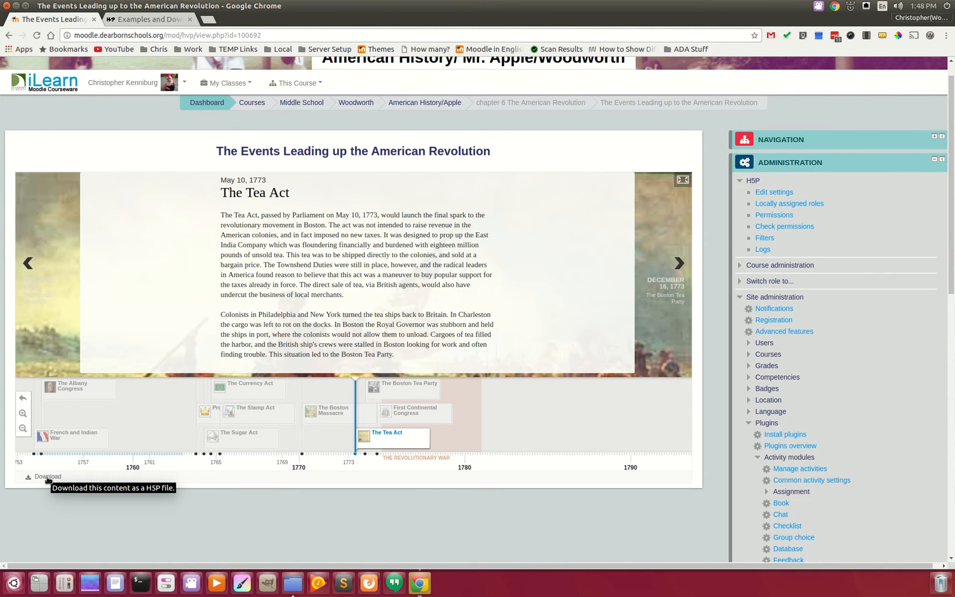
mouse_move(66, 477)
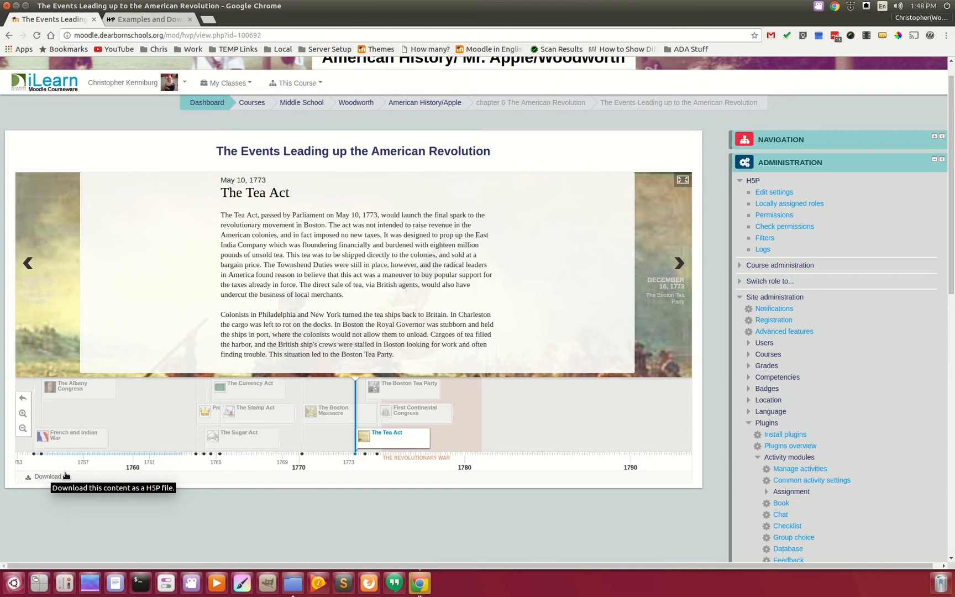
mouse_move(23, 413)
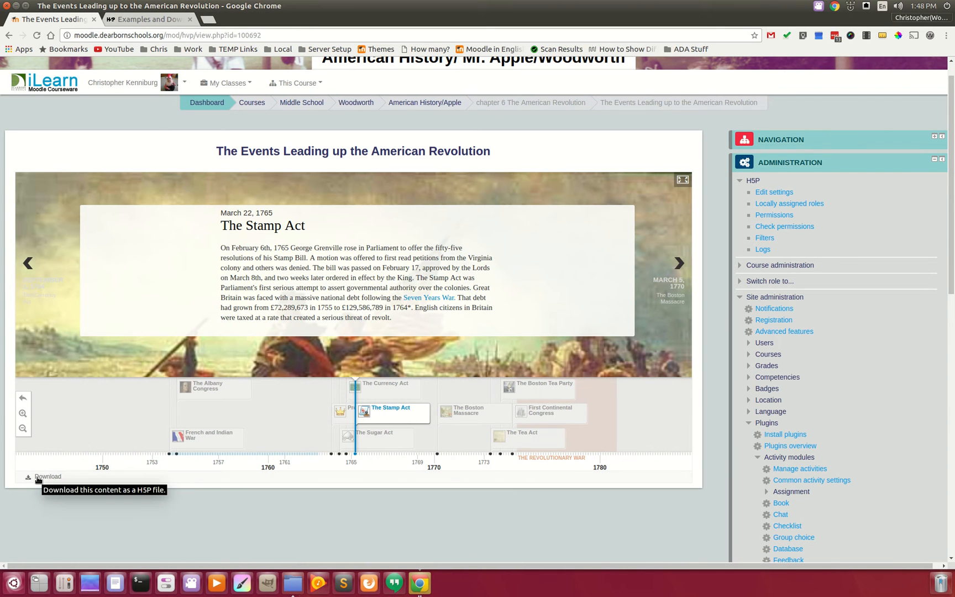
mouse_move(876, 121)
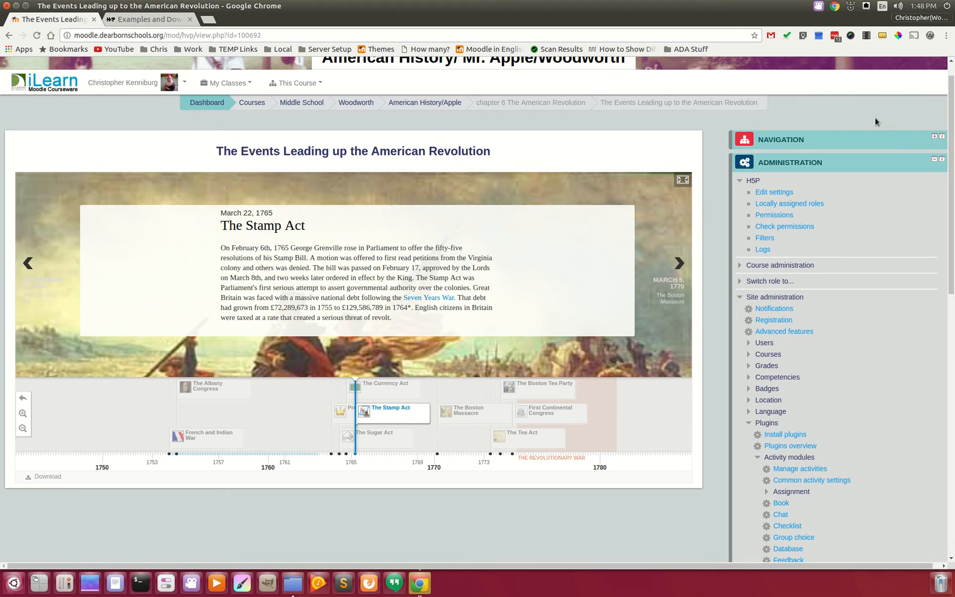
mouse_move(857, 119)
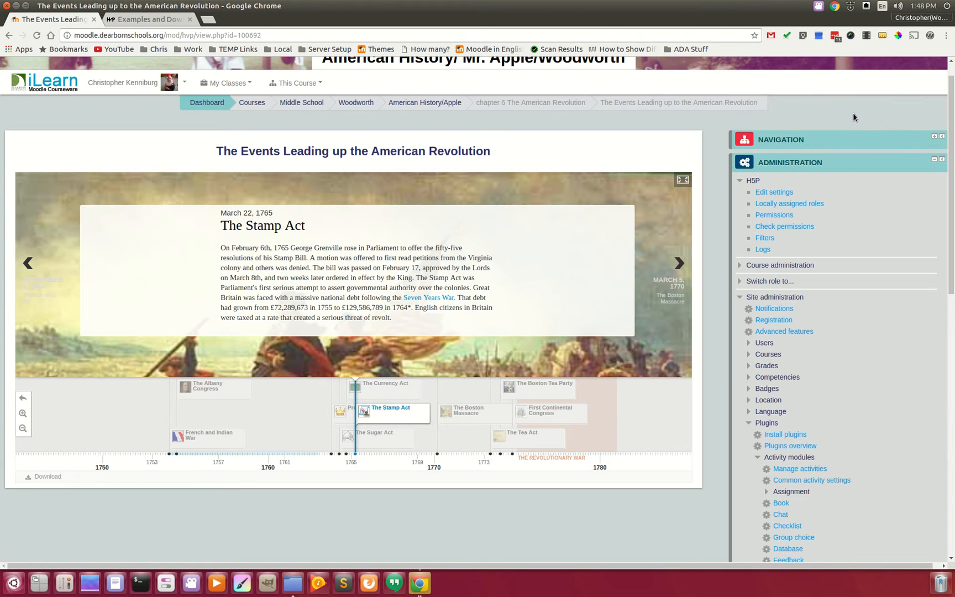
mouse_move(720, 382)
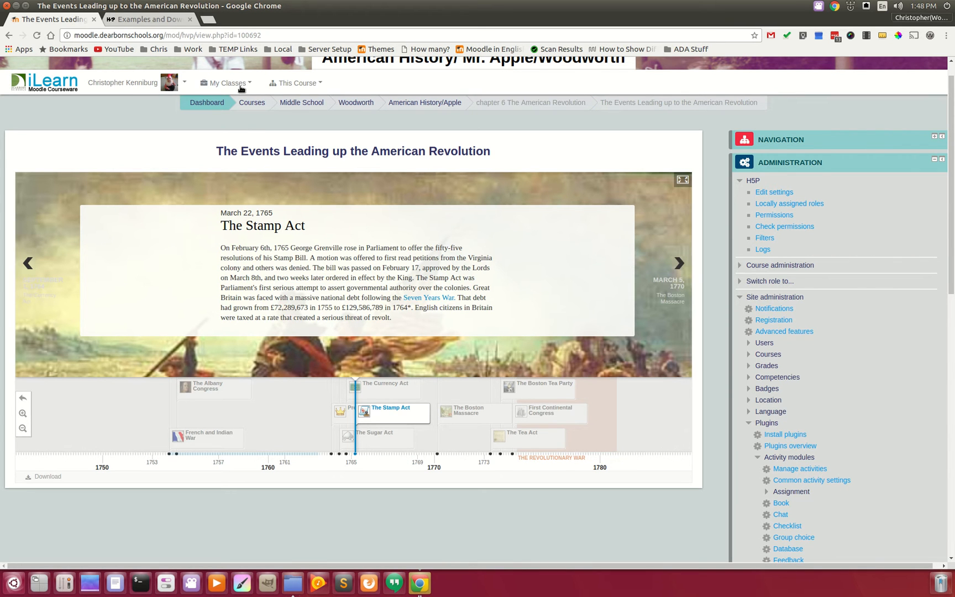
Open Training and Testing from My Classes and turn editing on
left_click(226, 83)
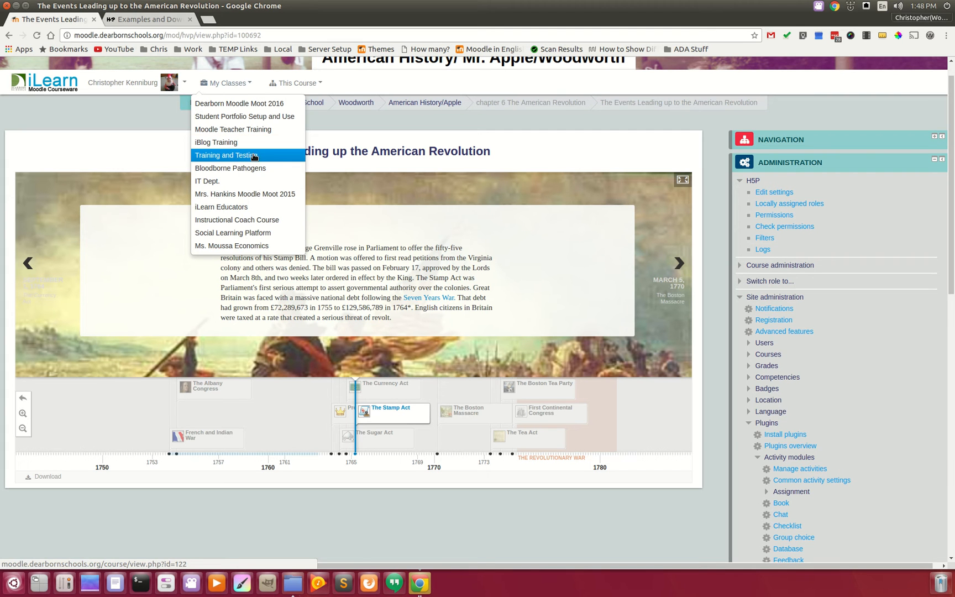
left_click(226, 155)
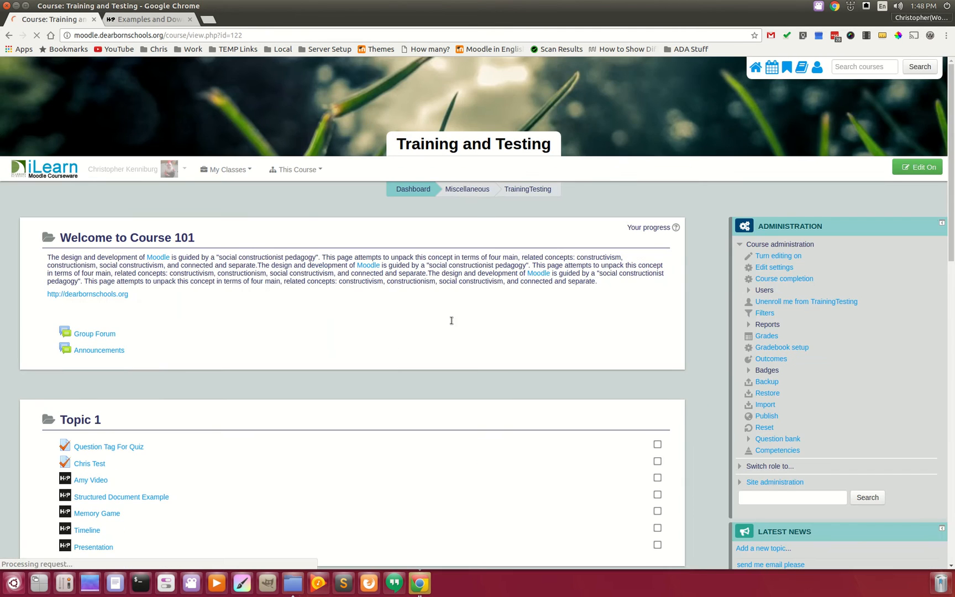
scroll("down", 3)
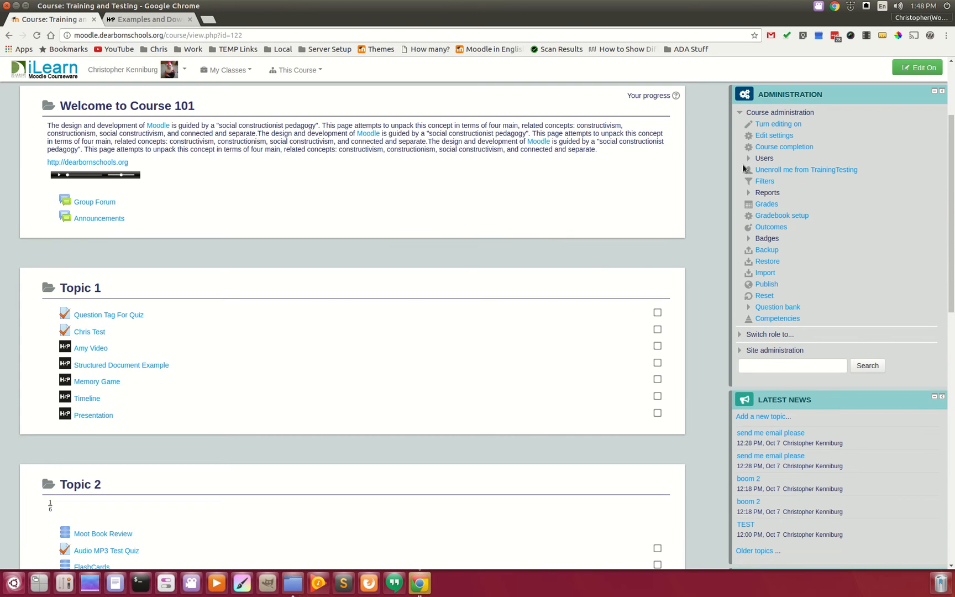
mouse_move(704, 219)
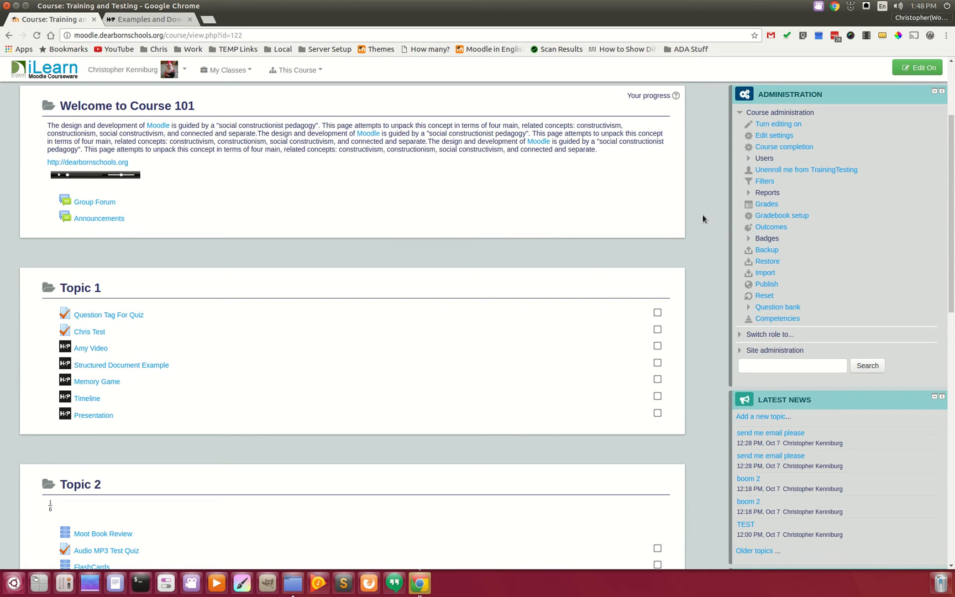
scroll("down", 3)
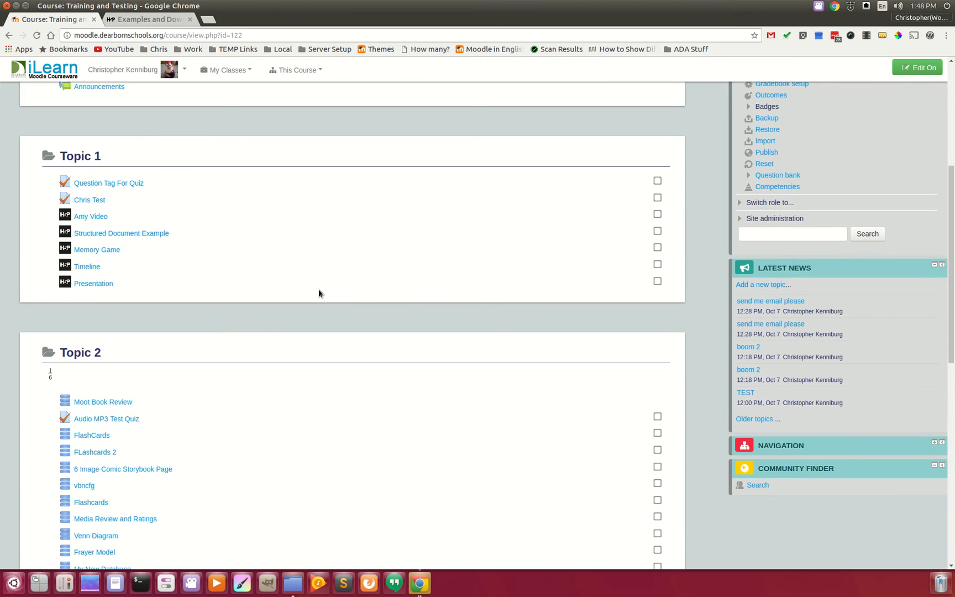
mouse_move(322, 279)
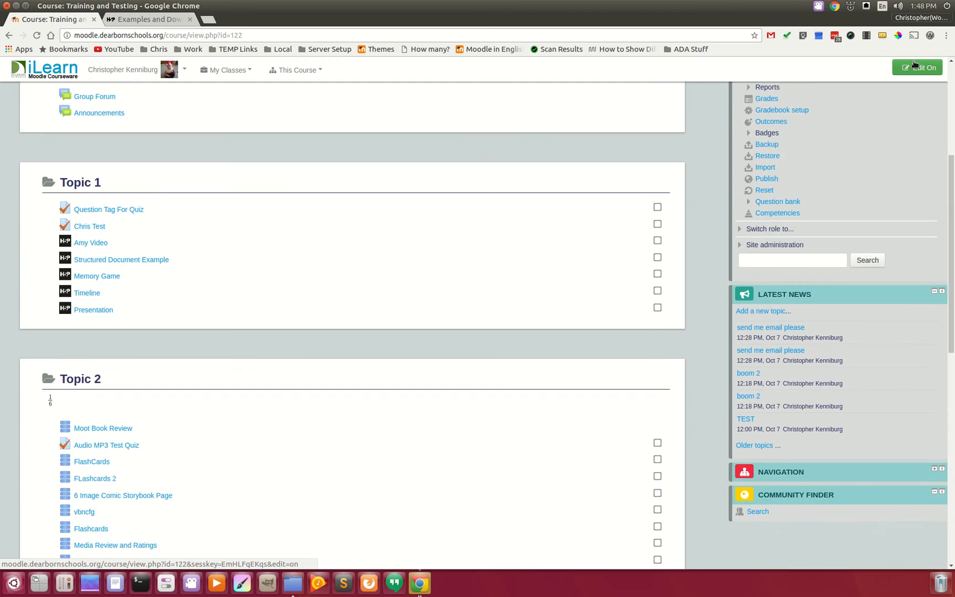
left_click(919, 68)
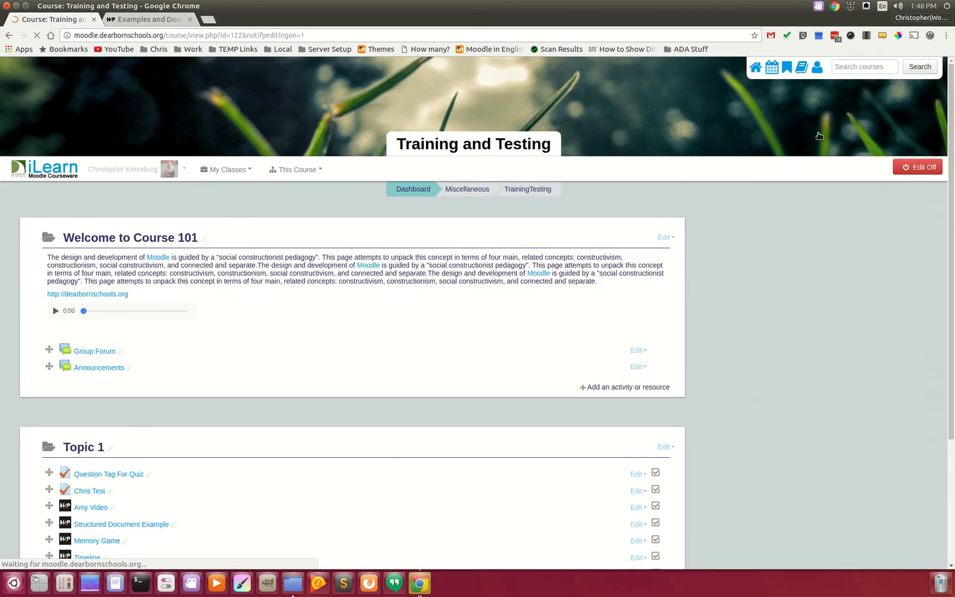
Add an Interactive Content activity to Topic 1 named 'Revolution War'
scroll("down", 3)
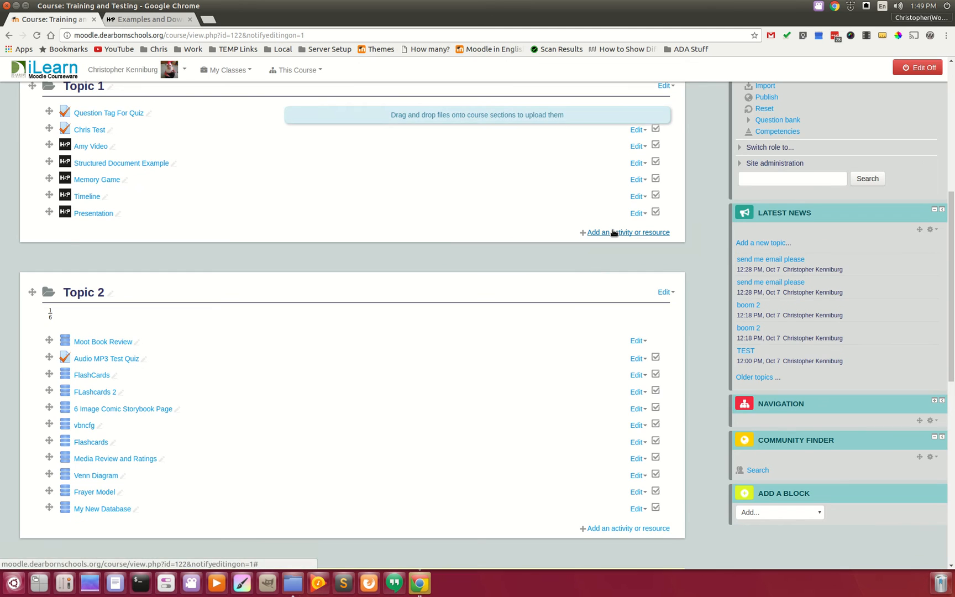
left_click(627, 232)
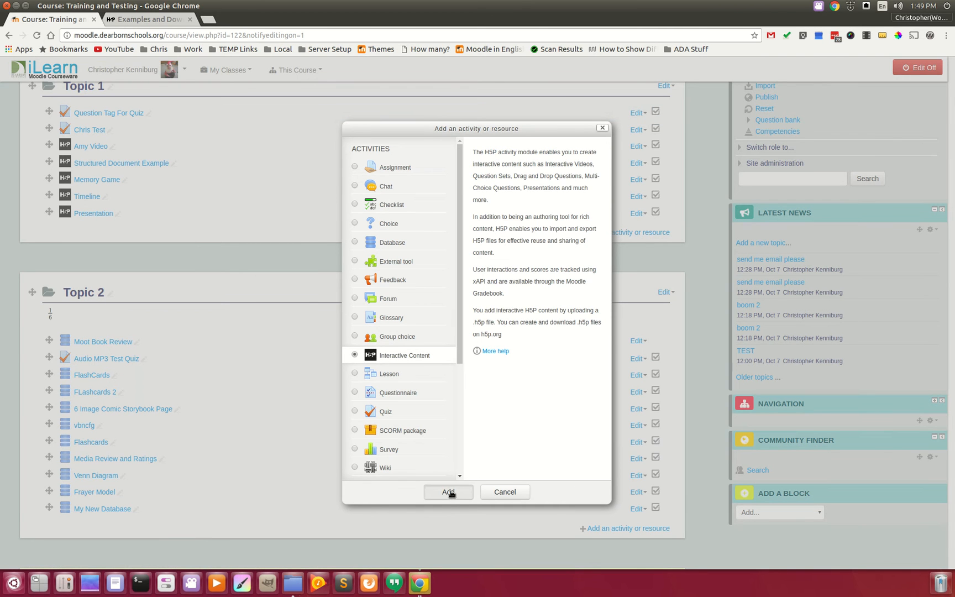
left_click(447, 491)
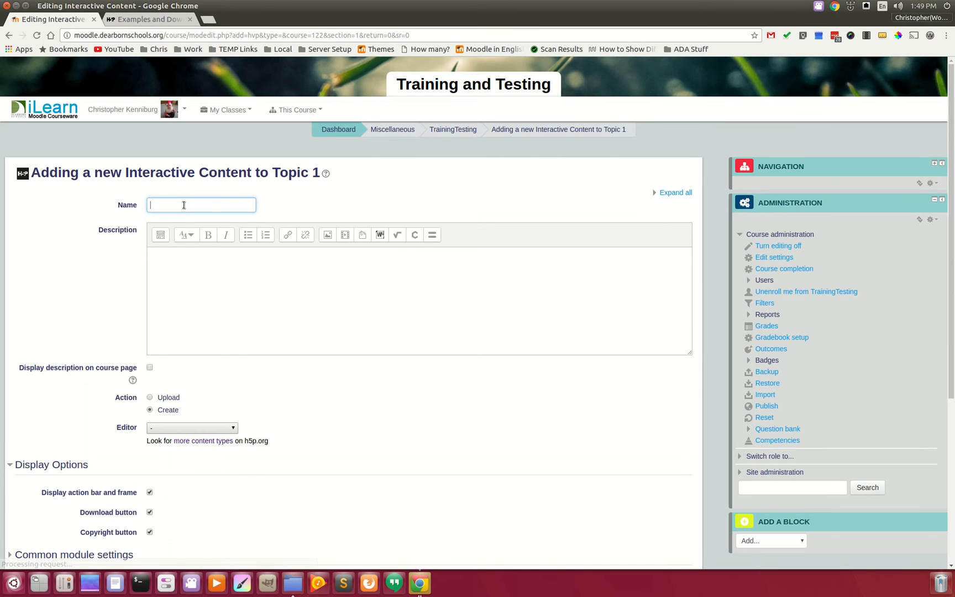
type("Revolution")
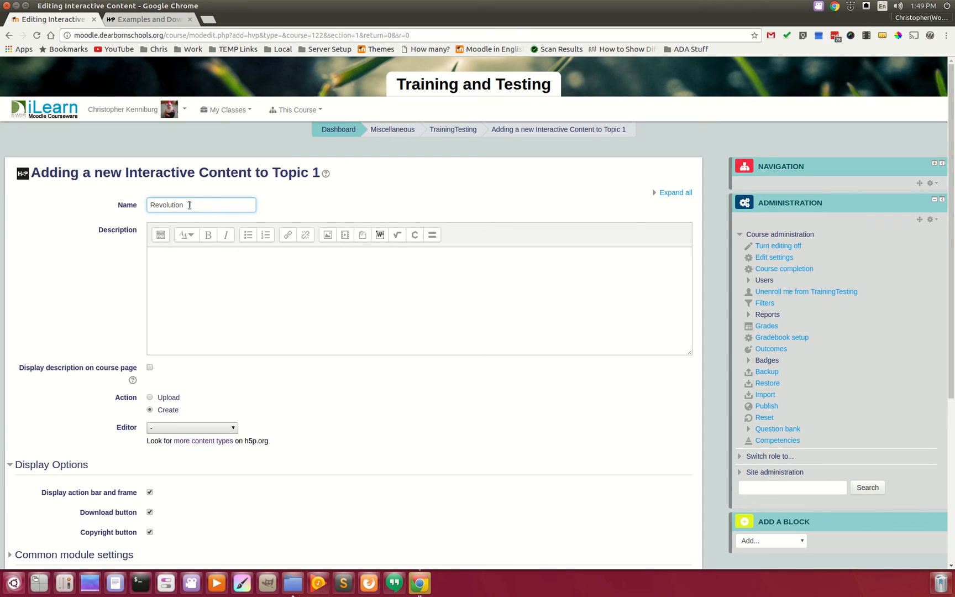
type("War")
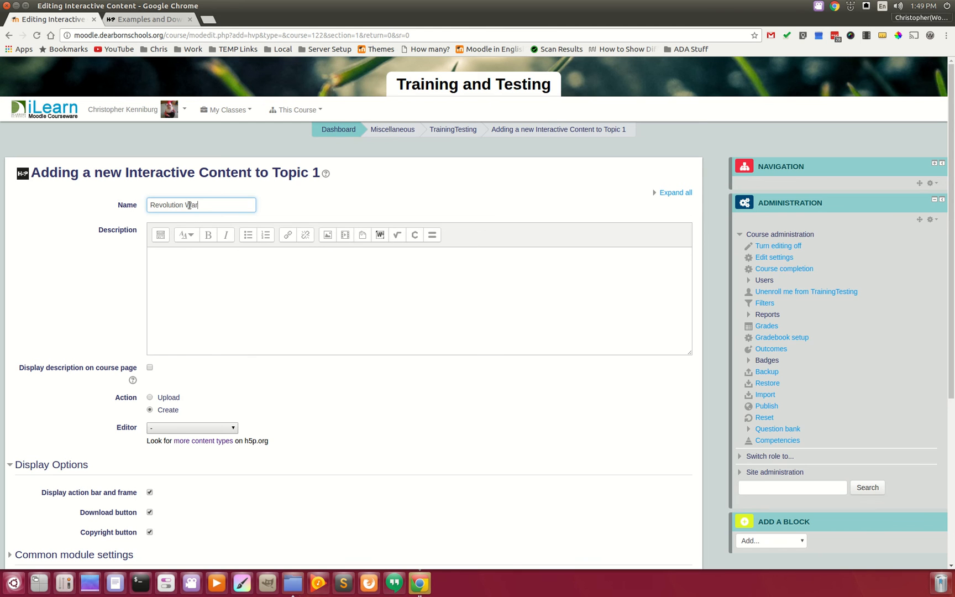
Save and display Revolution War with the-american-revolution-10.h5p uploaded as its H5P file
scroll("down", 3)
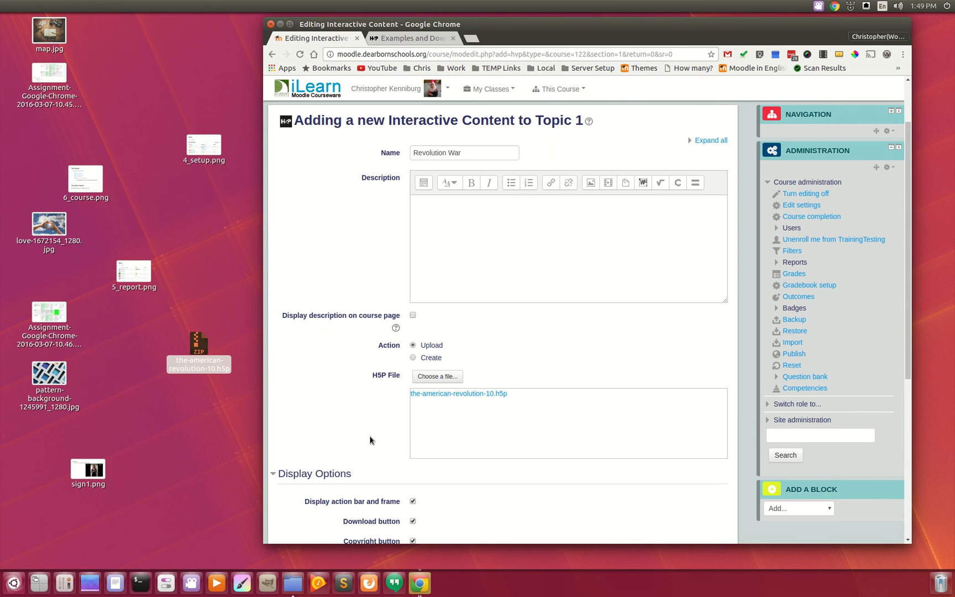
scroll("down", 3)
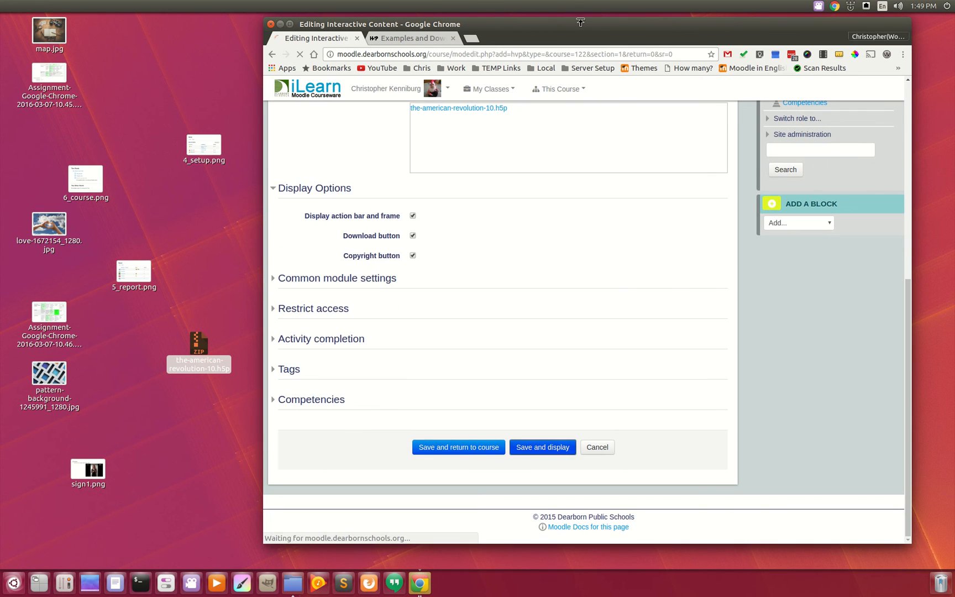
left_click(542, 446)
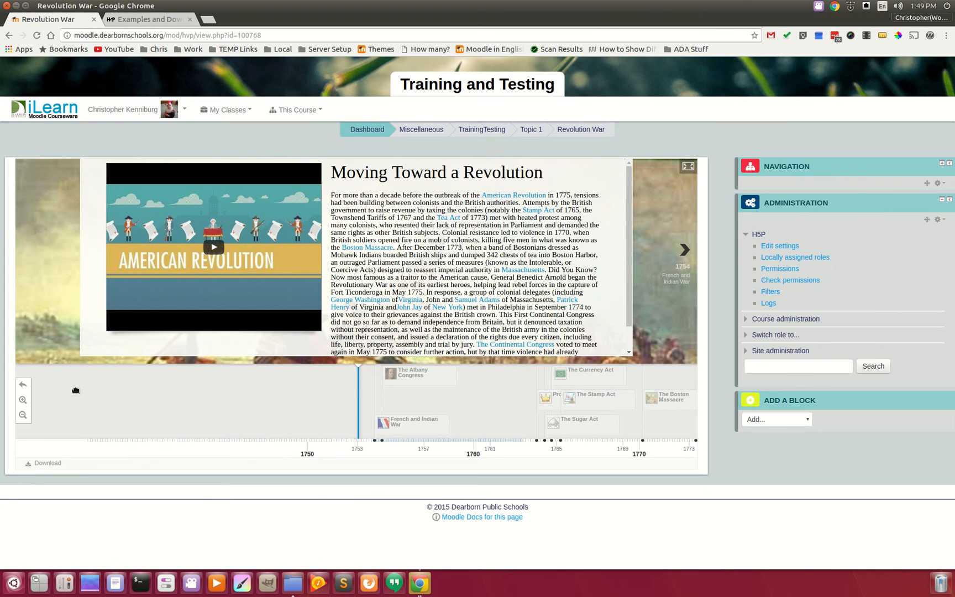
mouse_move(696, 244)
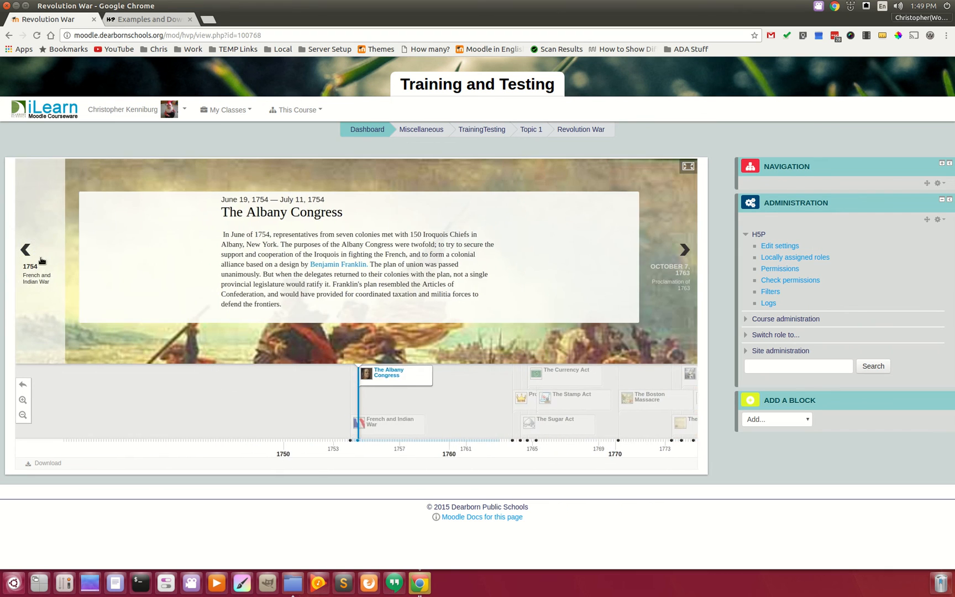
Switch to the H5P Examples and Downloads browser tab
left_click(148, 18)
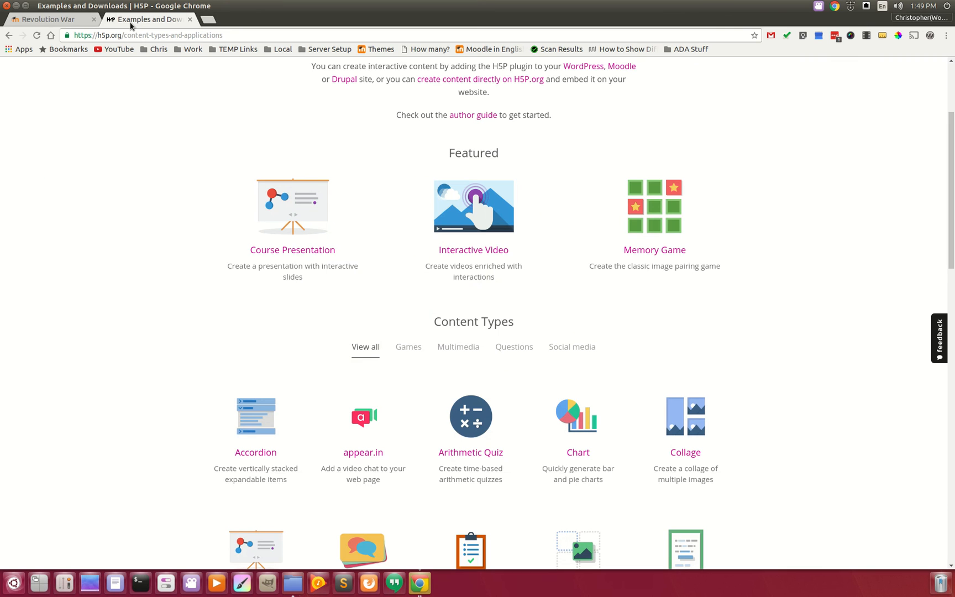